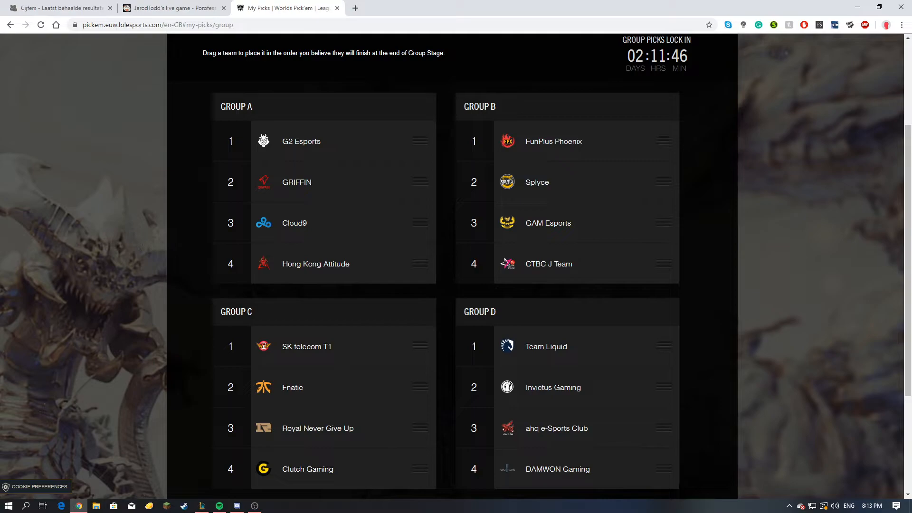
Reorder picks so Fnatic tops Group C and Invictus Gaming tops Group D.
left_click_drag(307, 386, 306, 346)
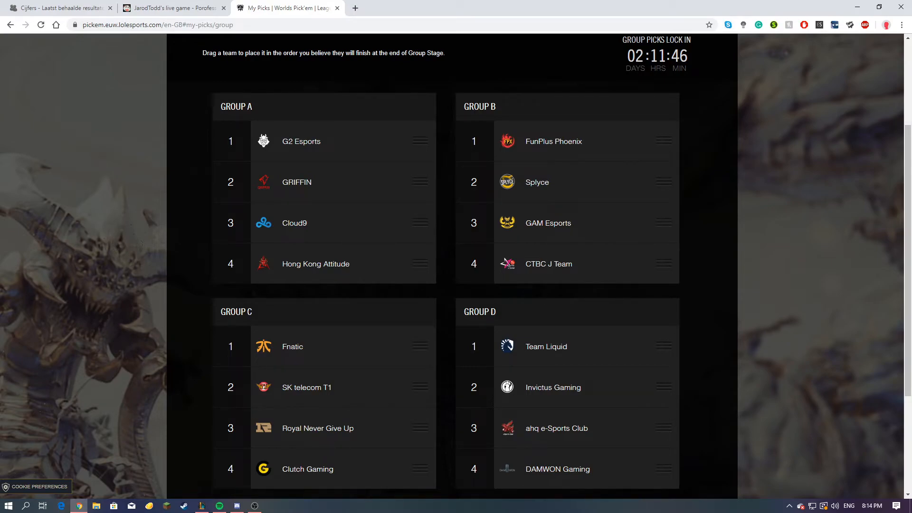
left_click_drag(545, 346, 545, 388)
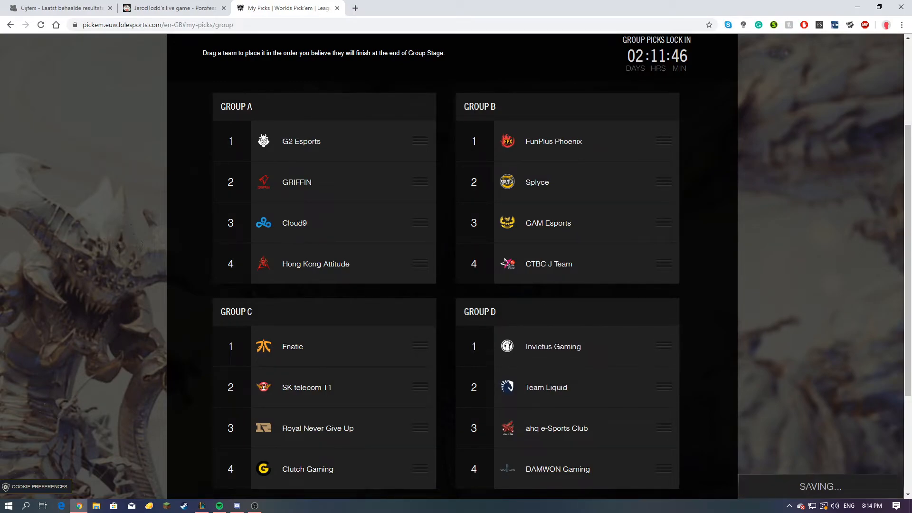